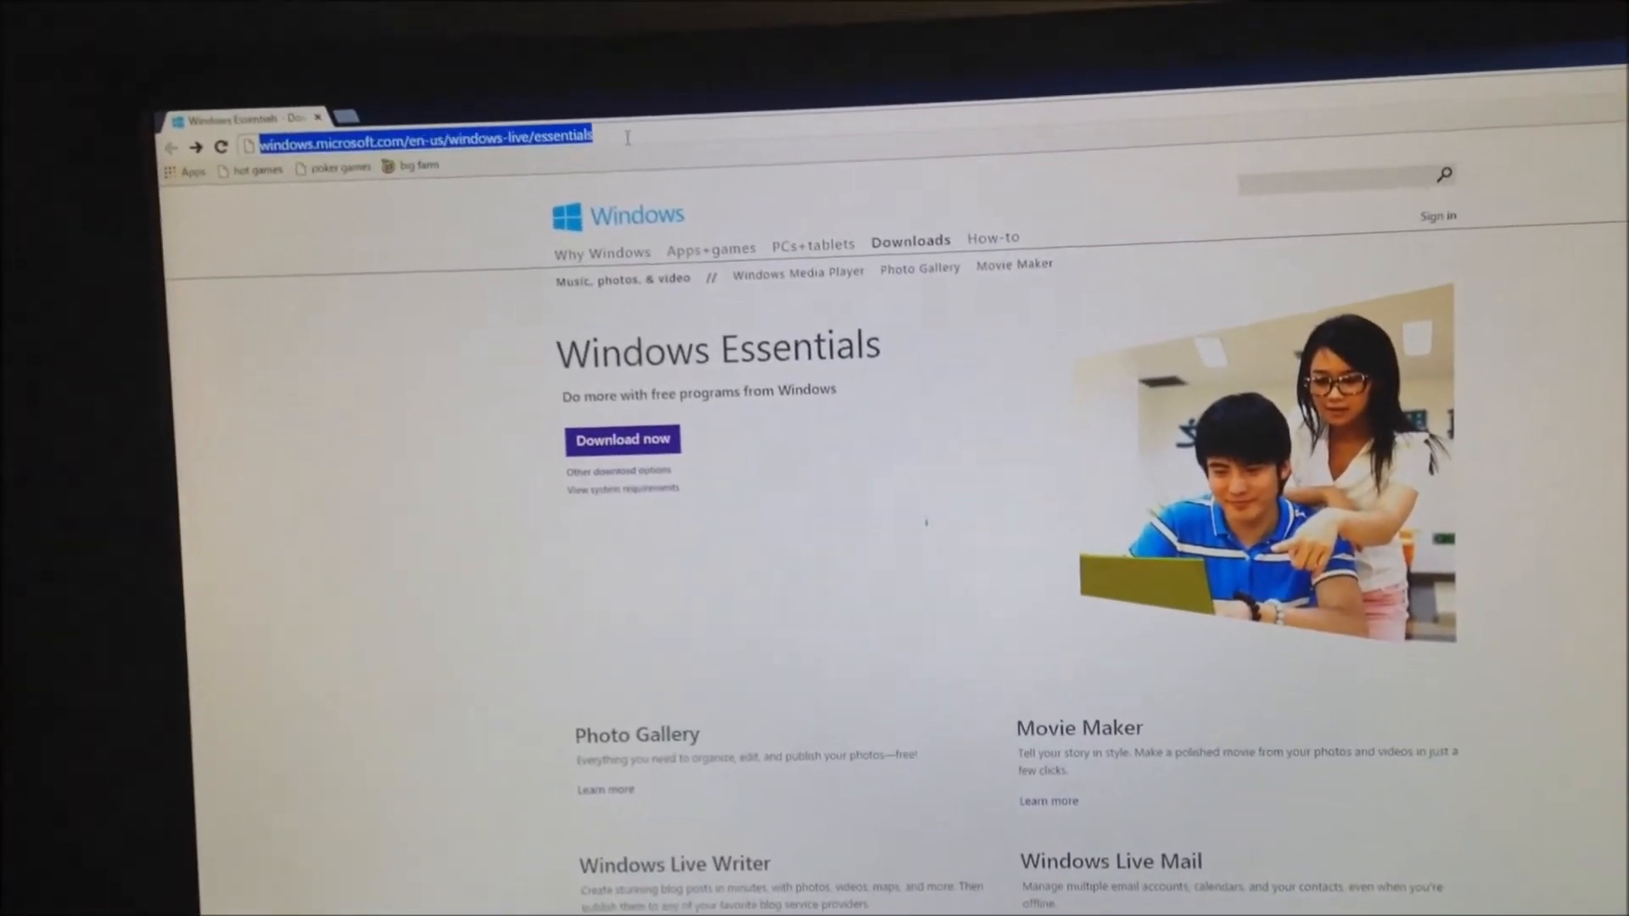
# Reach the gateway at 192.168.2.1 and show Event Notifications with router-behind-router detection enabled.
pyautogui.write('192.168.2.1')
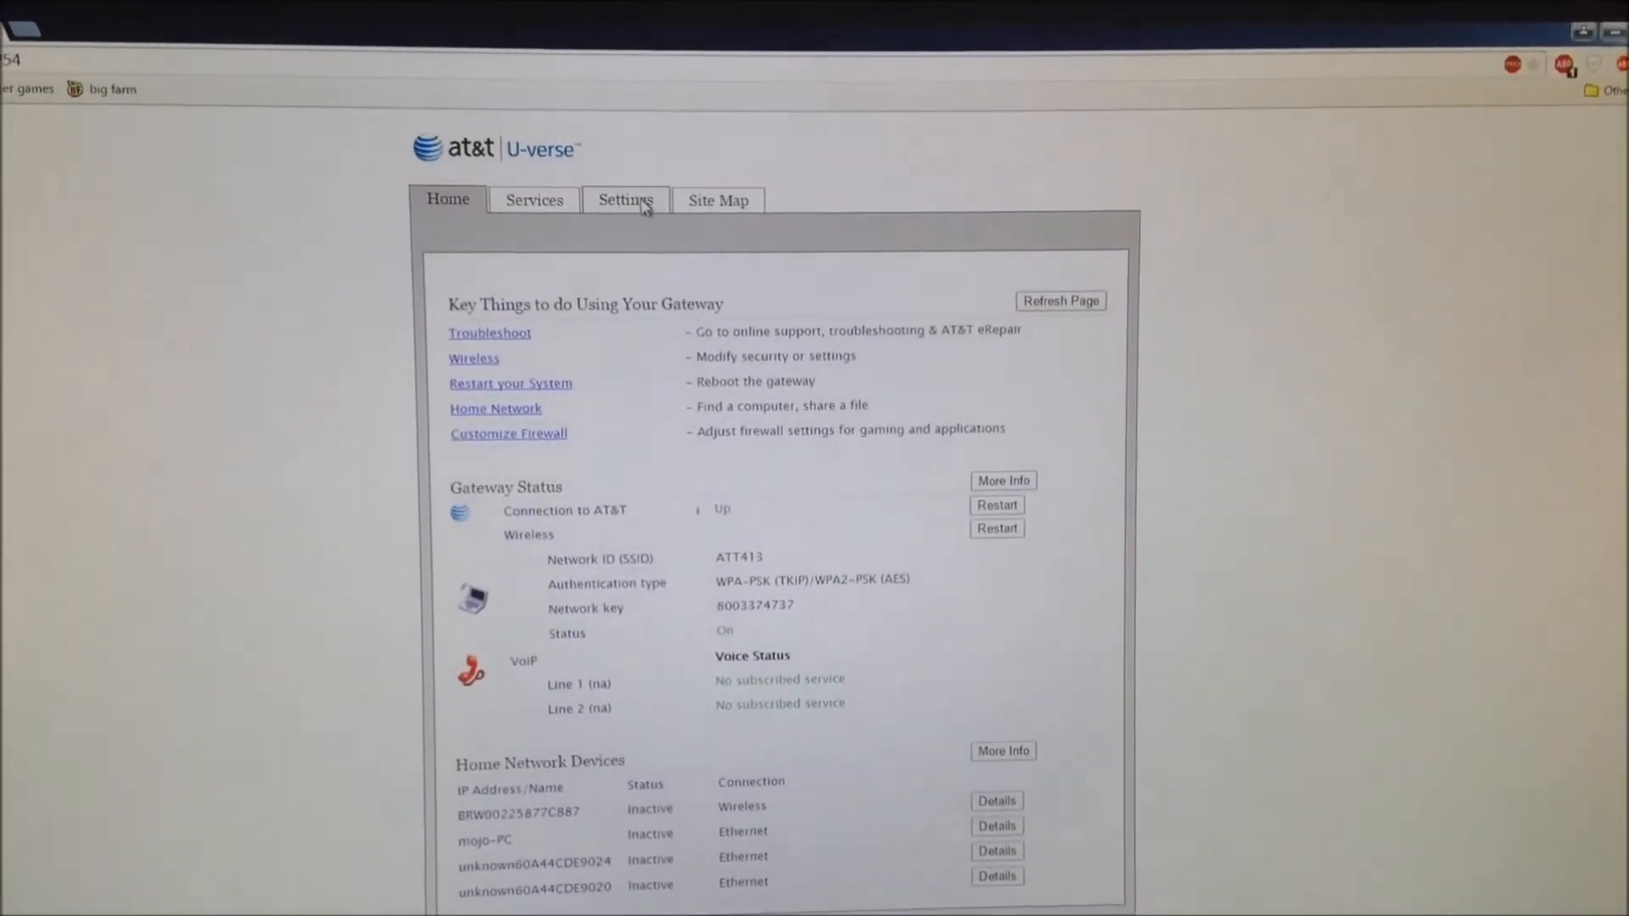
pyautogui.click(625, 200)
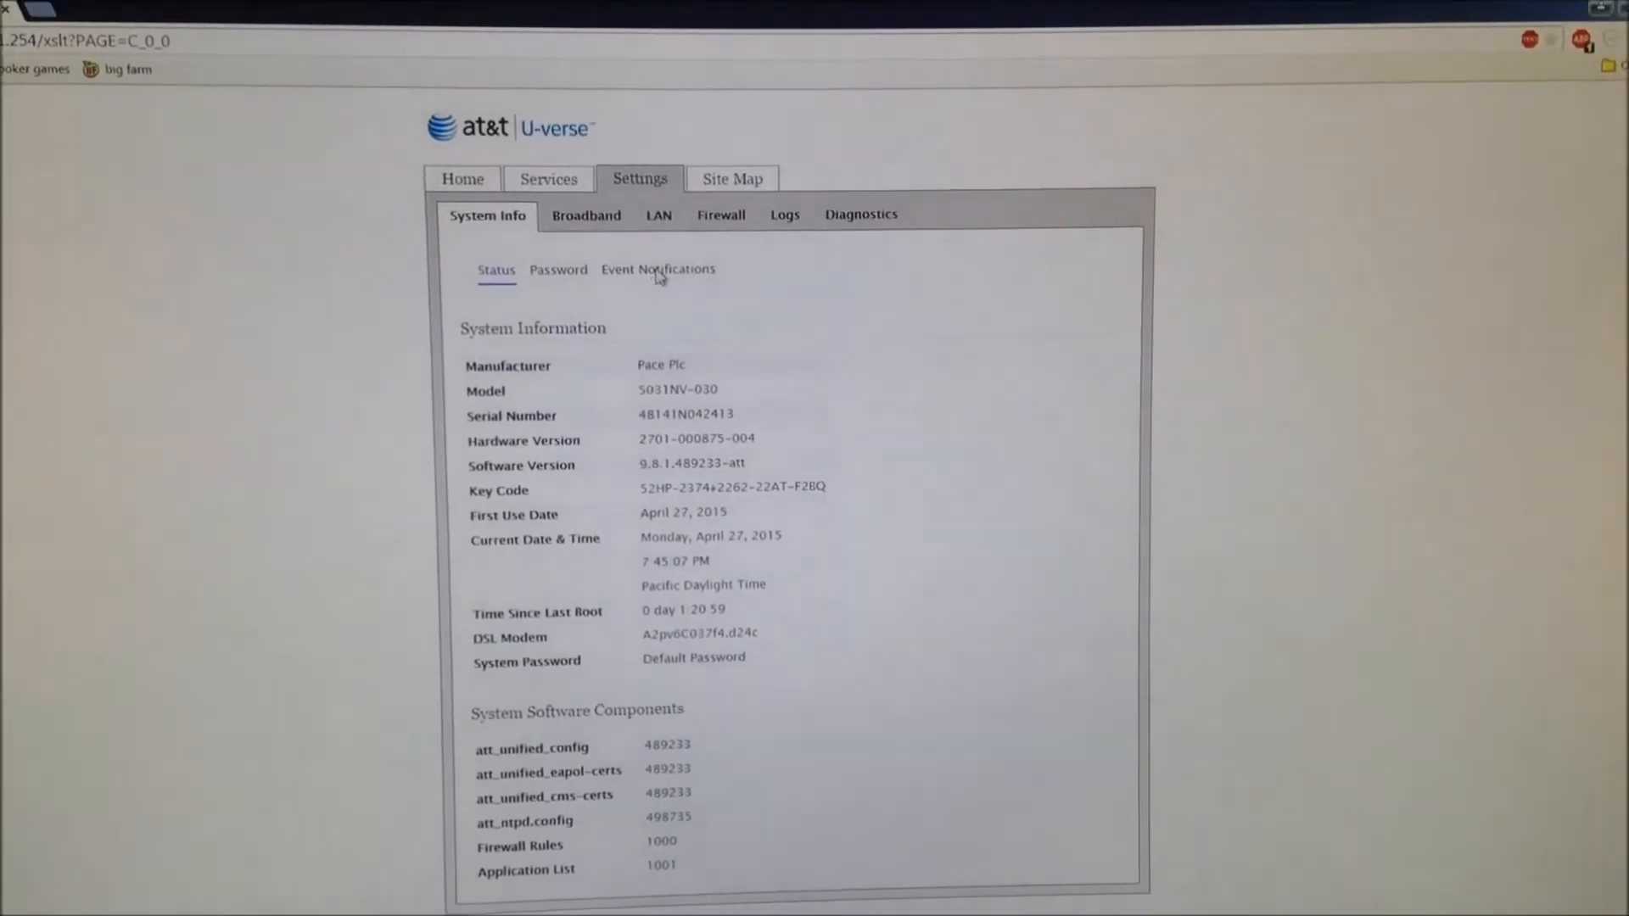
pyautogui.click(657, 270)
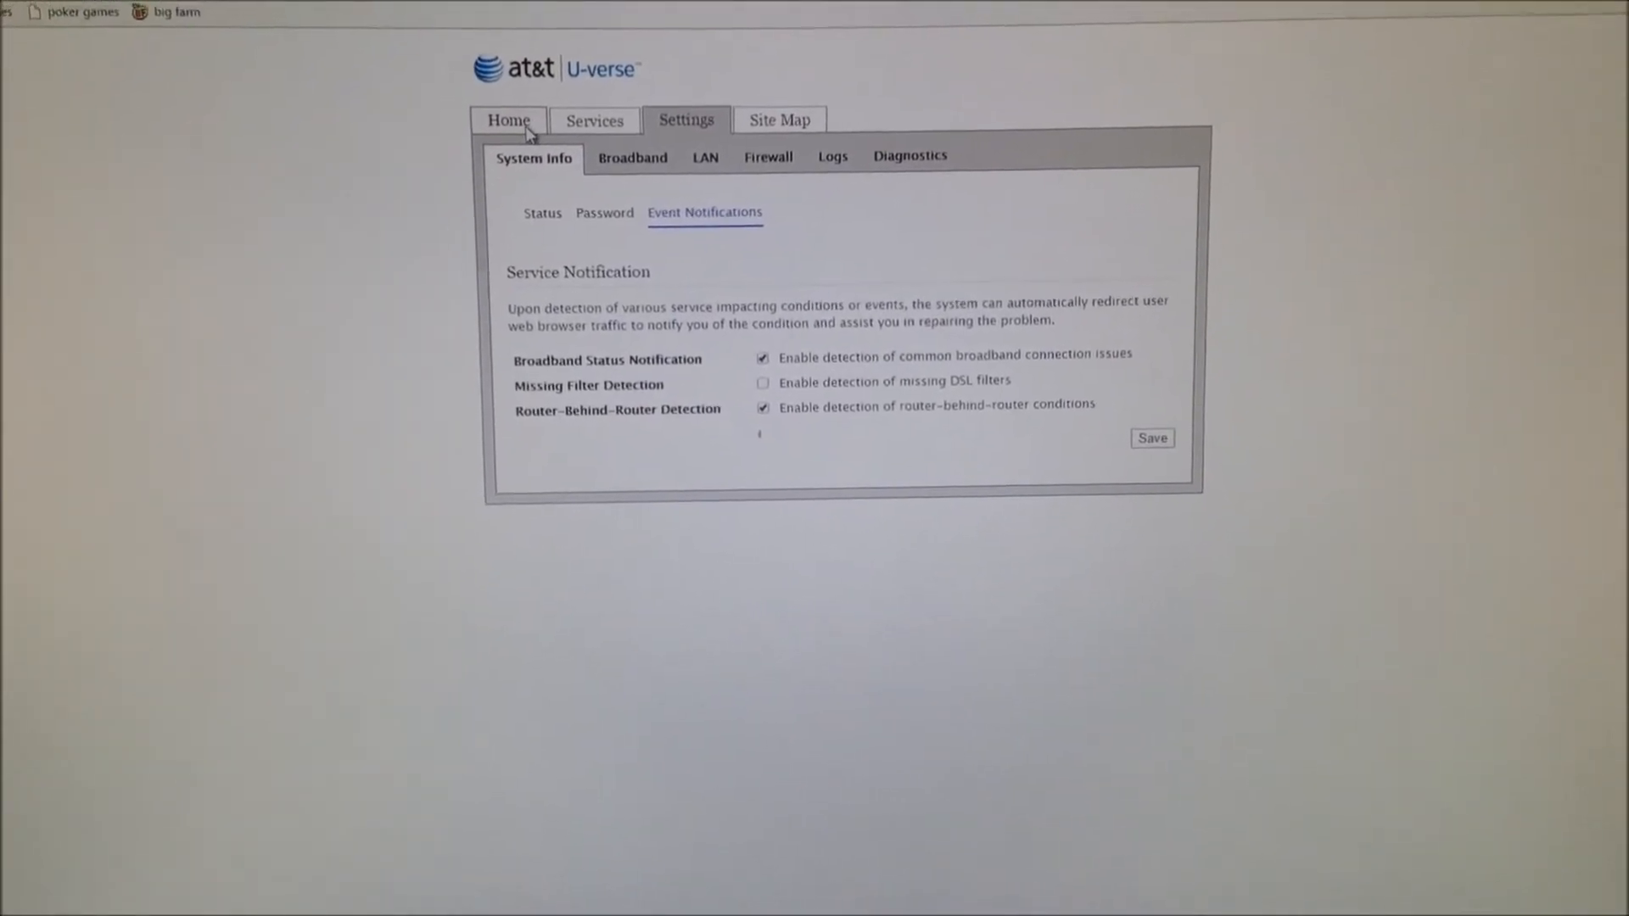
# Return to the gateway's Home overview page.
pyautogui.click(508, 118)
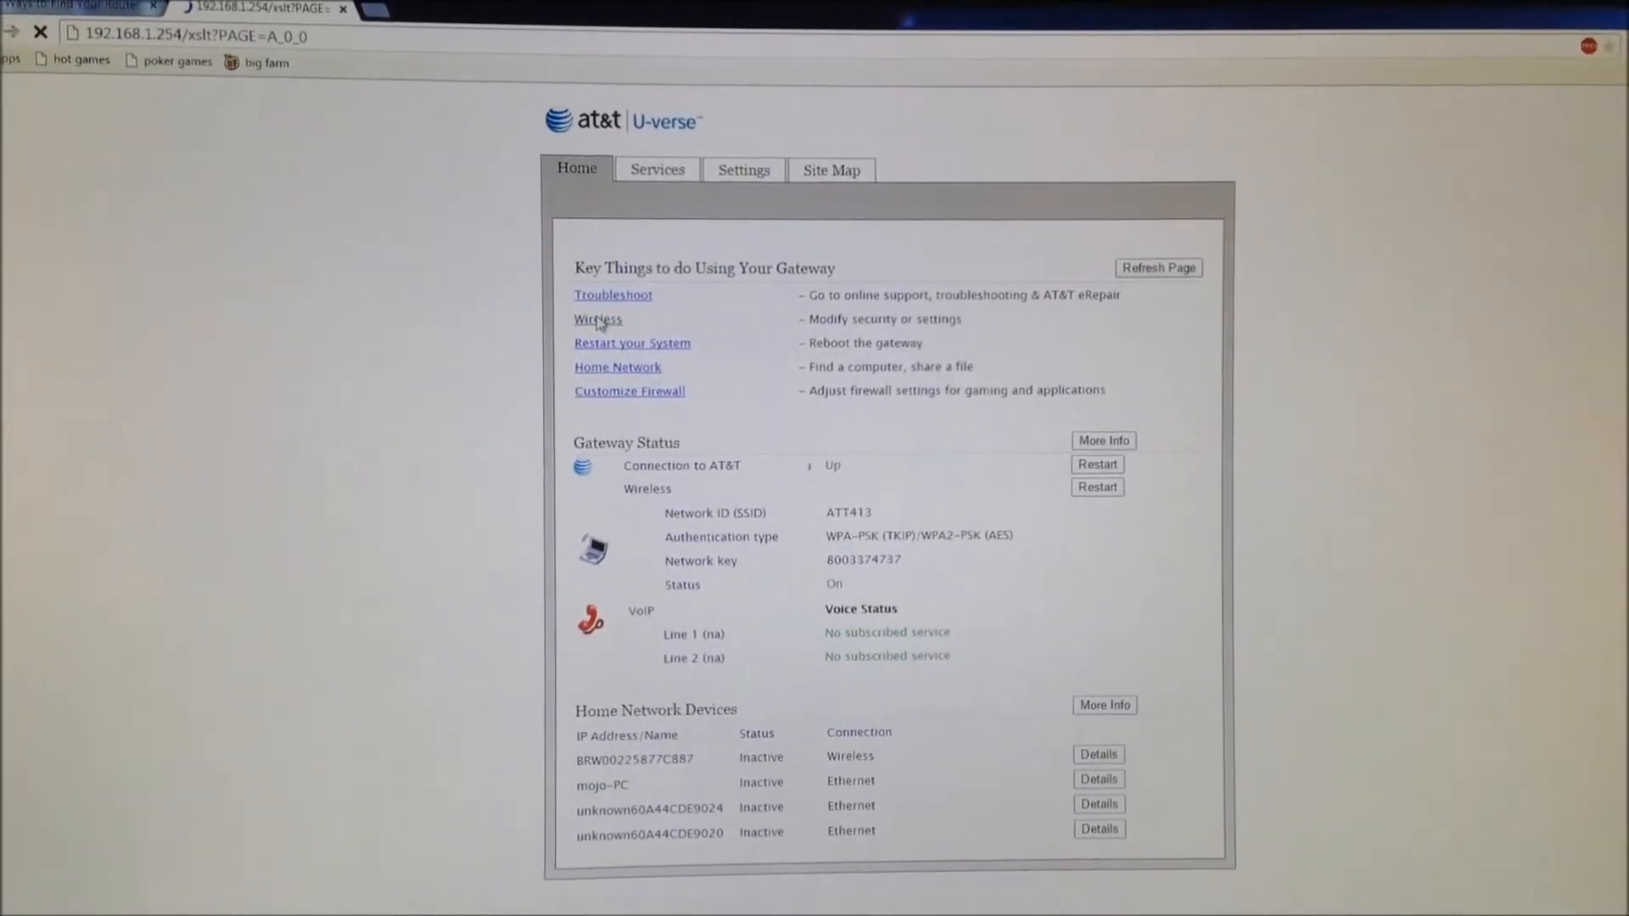
# Set the gateway's Wireless Interface to Disabled under LAN > Wireless.
pyautogui.click(598, 319)
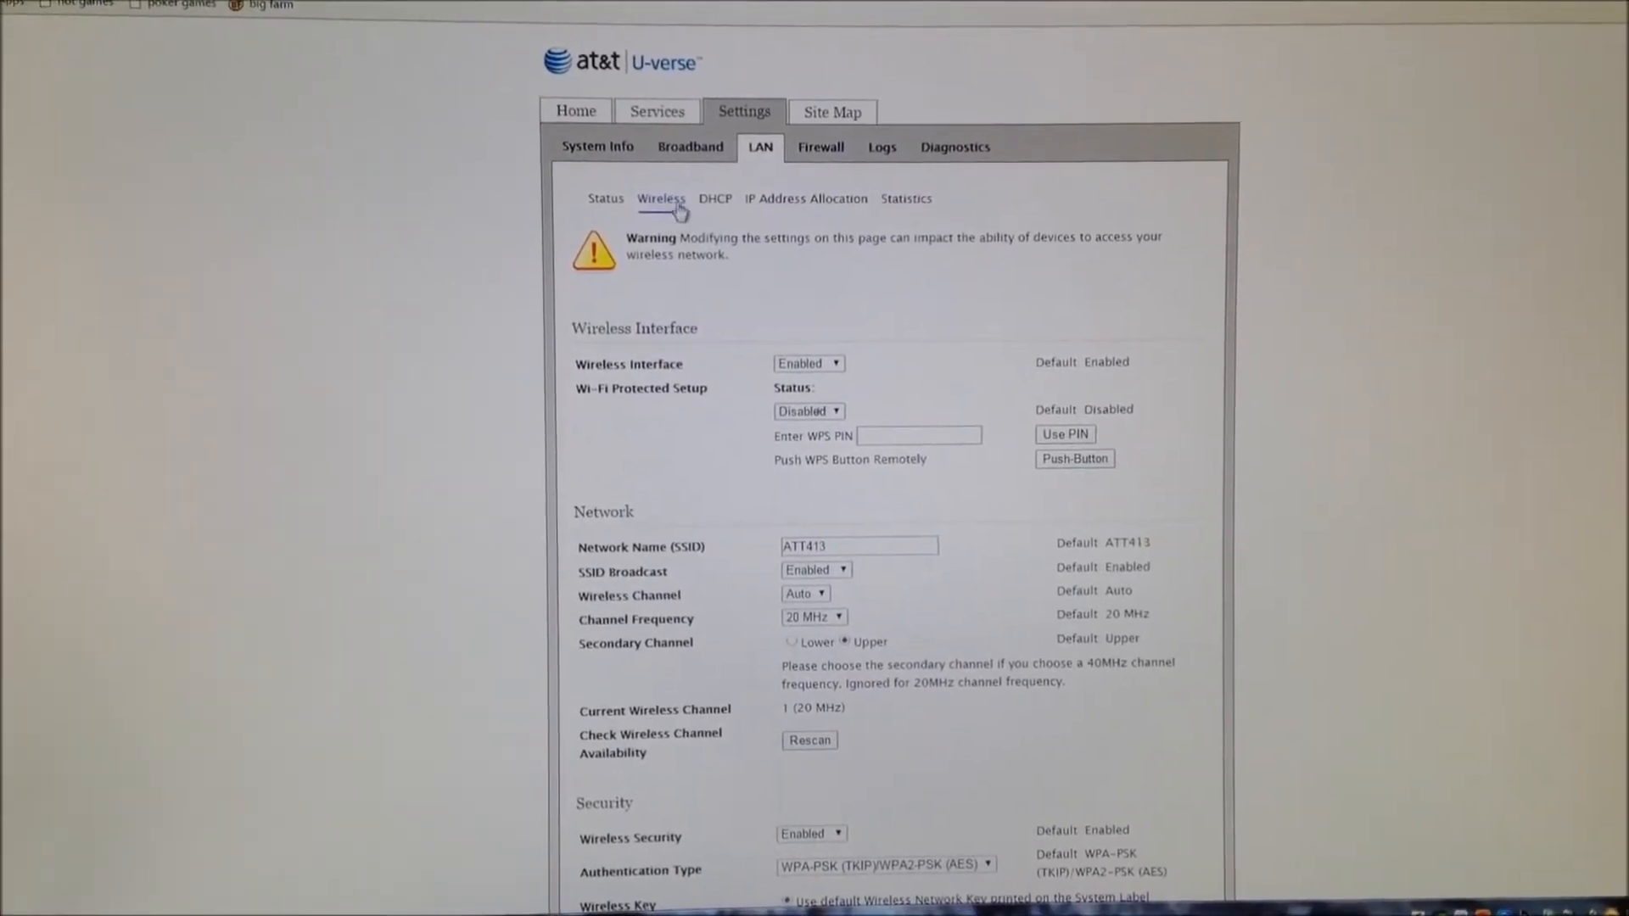
pyautogui.click(836, 363)
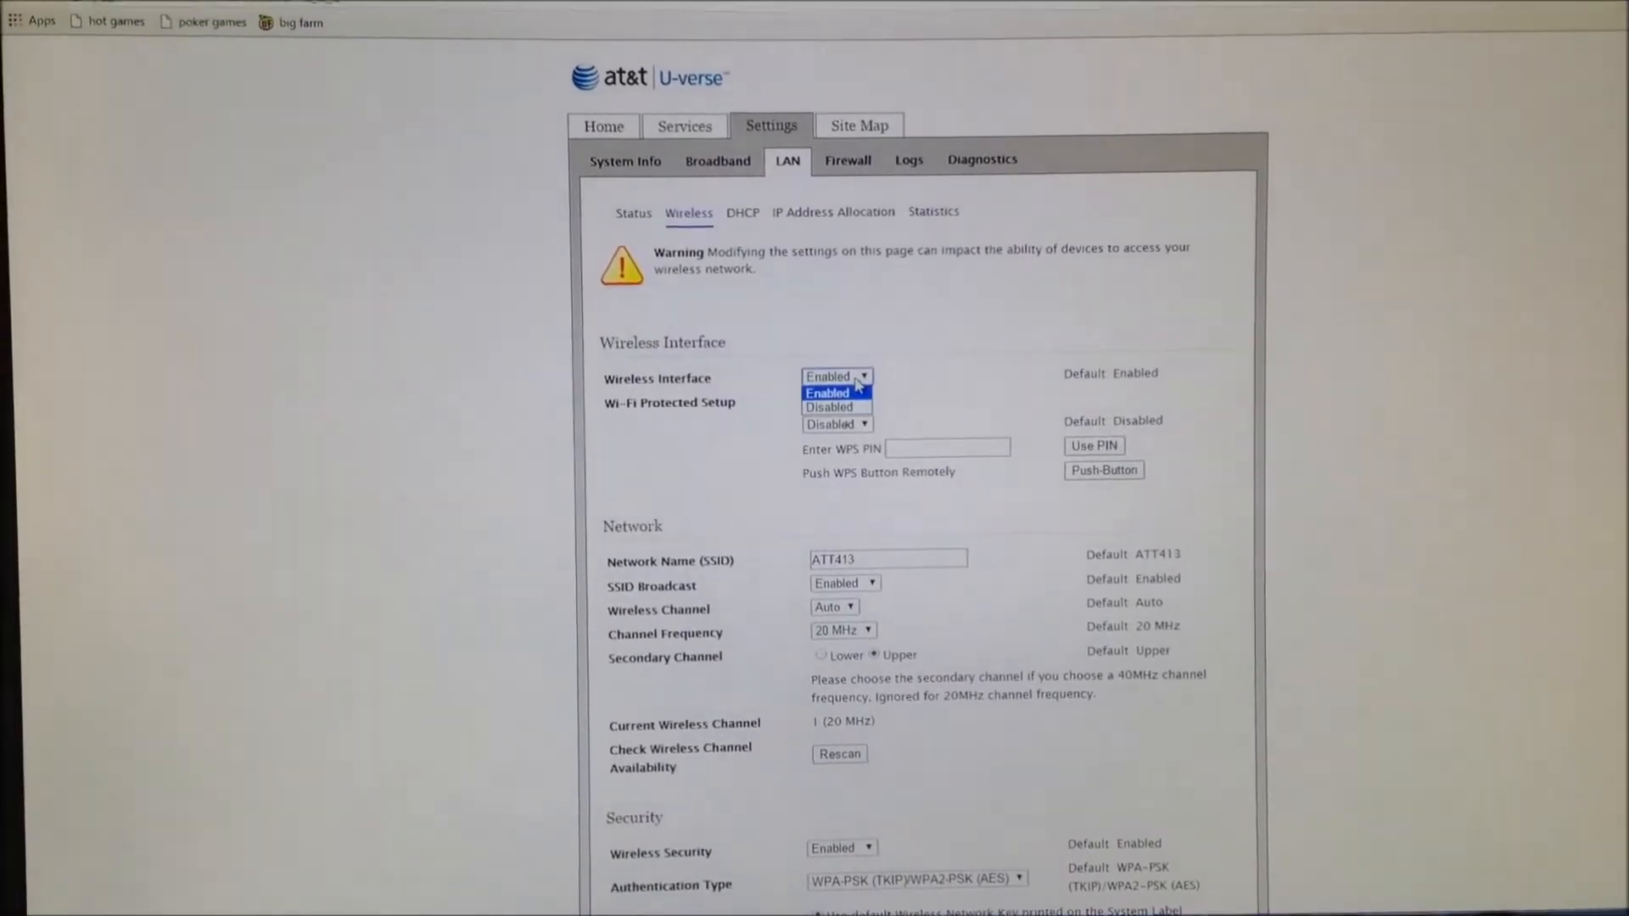
pyautogui.click(827, 392)
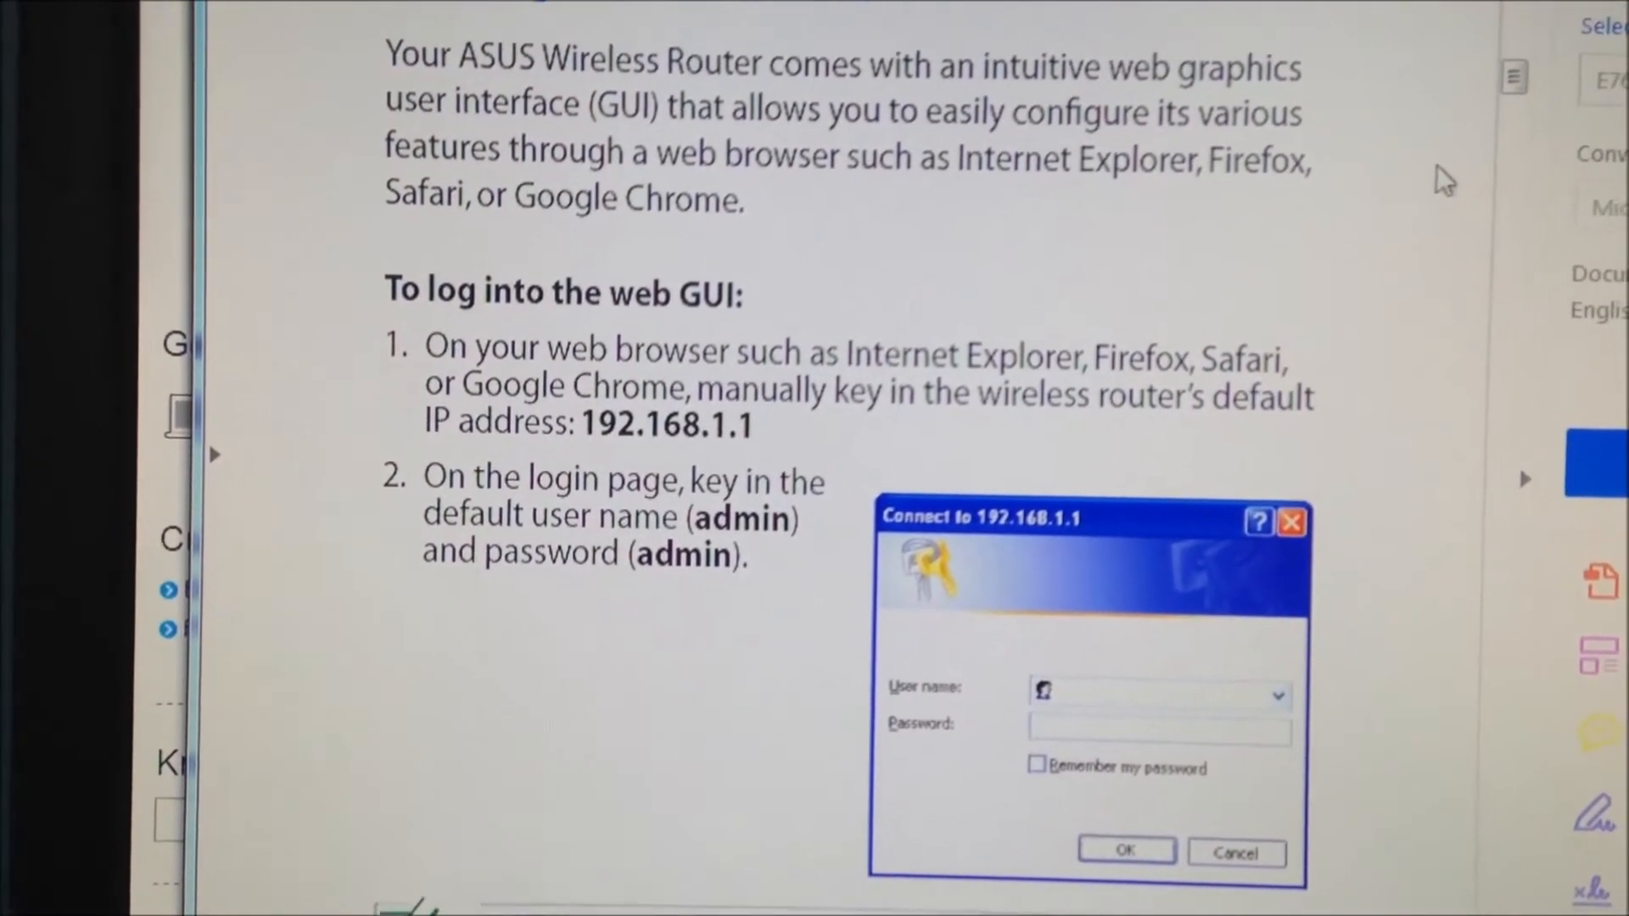
# Scroll the ASUS manual to the factory defaults list with default login and IP address.
pyautogui.scroll(3)
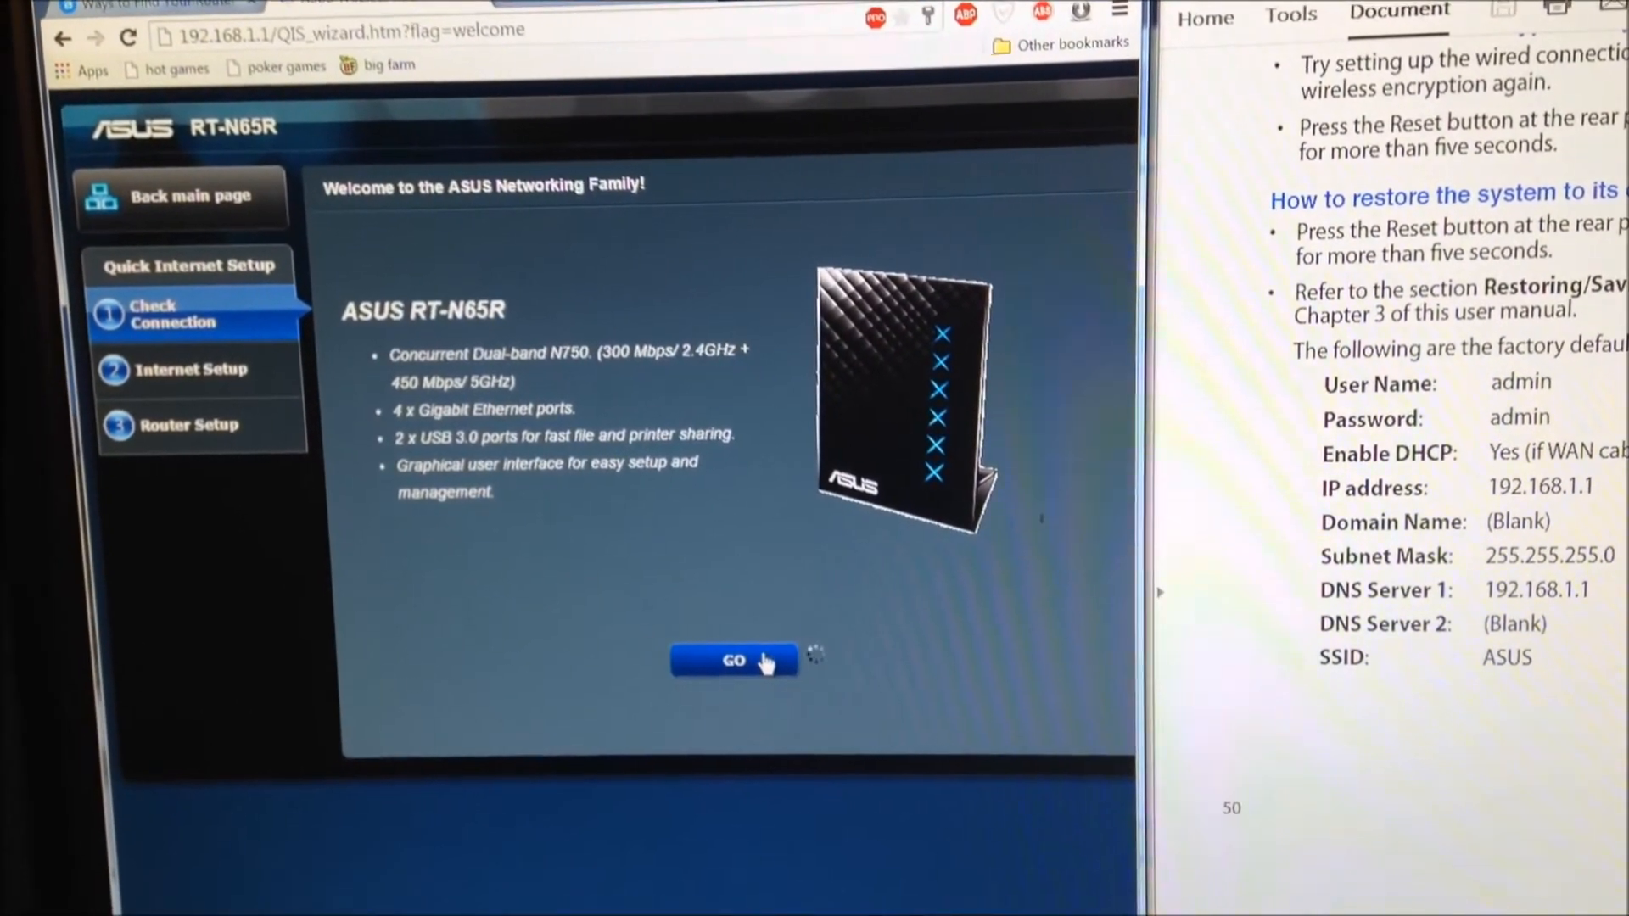
# Start the ASUS quick setup and save Access Point (AP) as the operation mode.
pyautogui.click(733, 662)
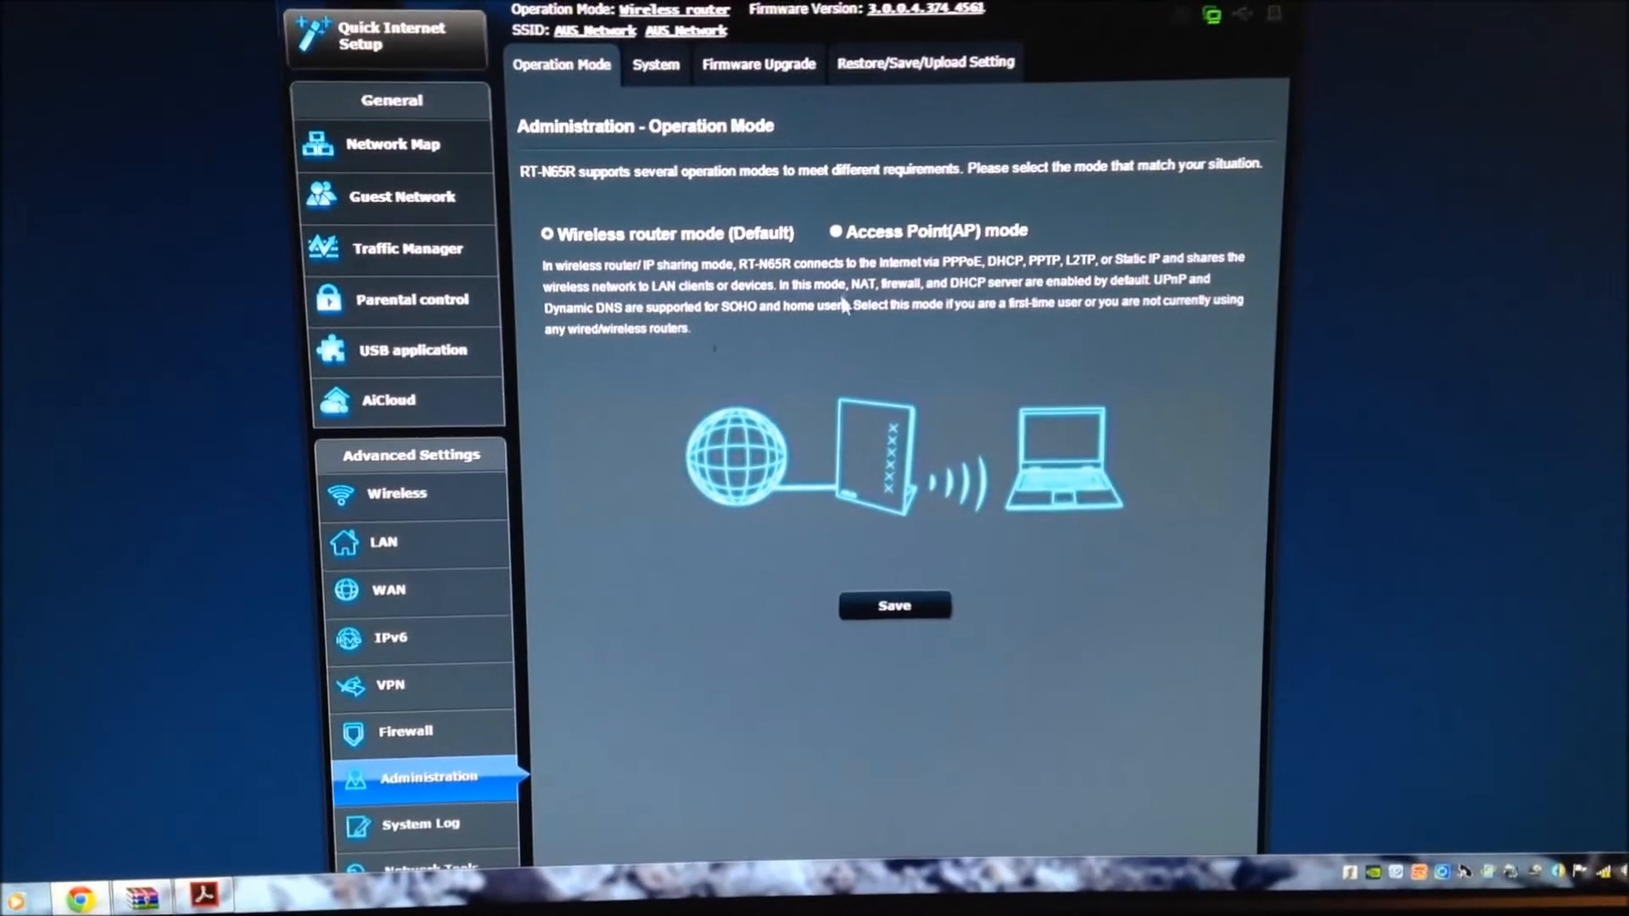
pyautogui.click(837, 231)
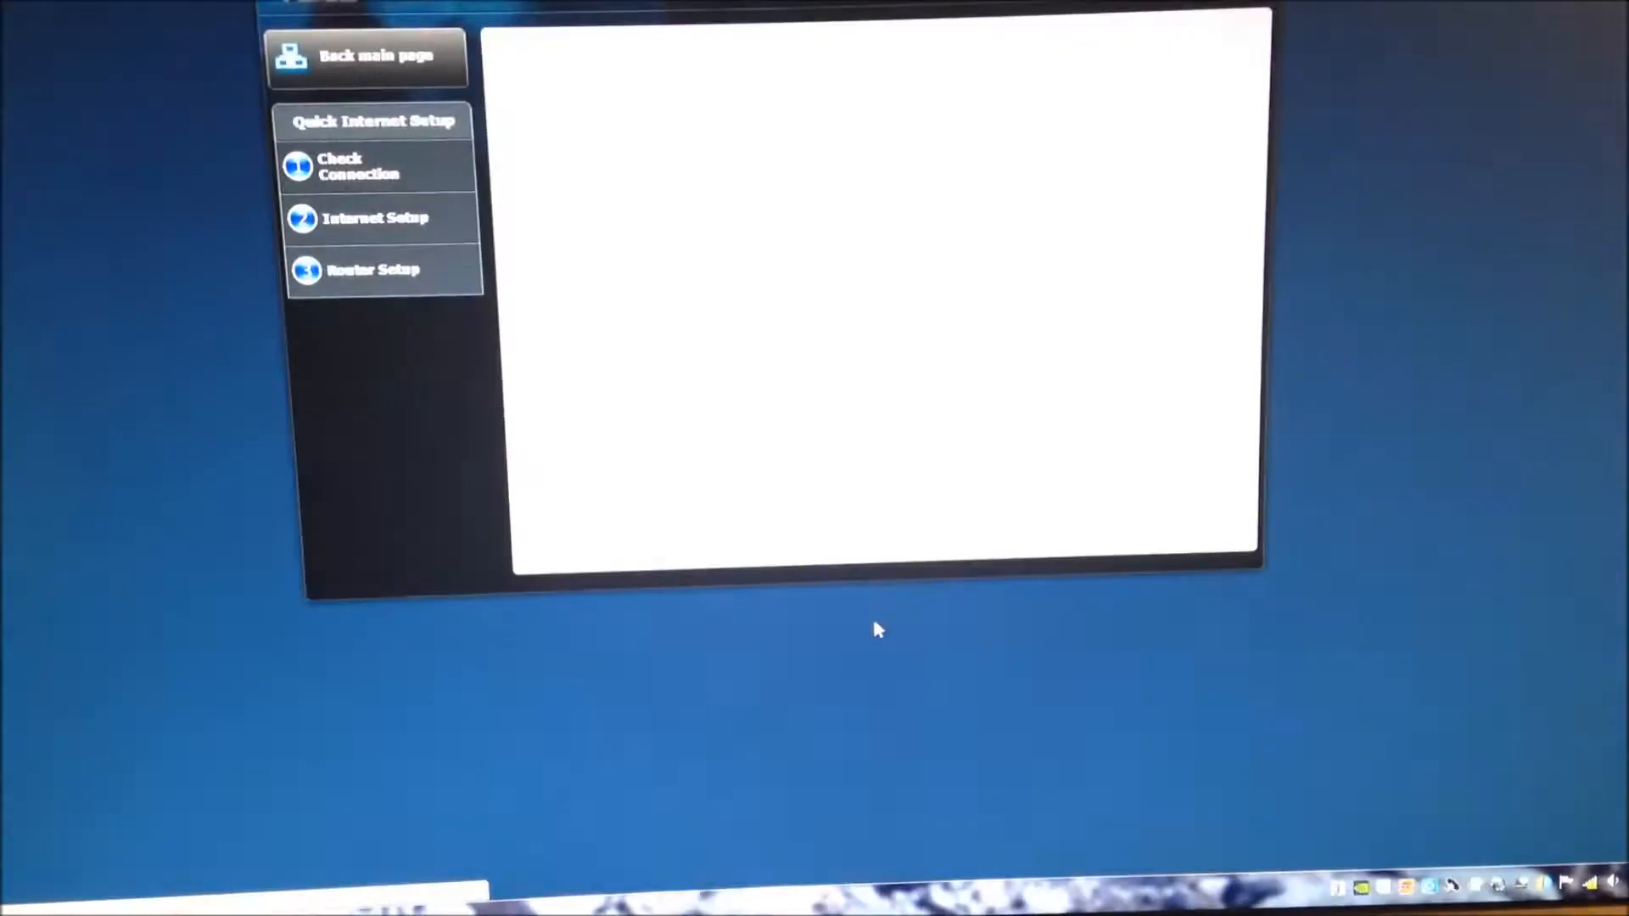
pyautogui.click(377, 219)
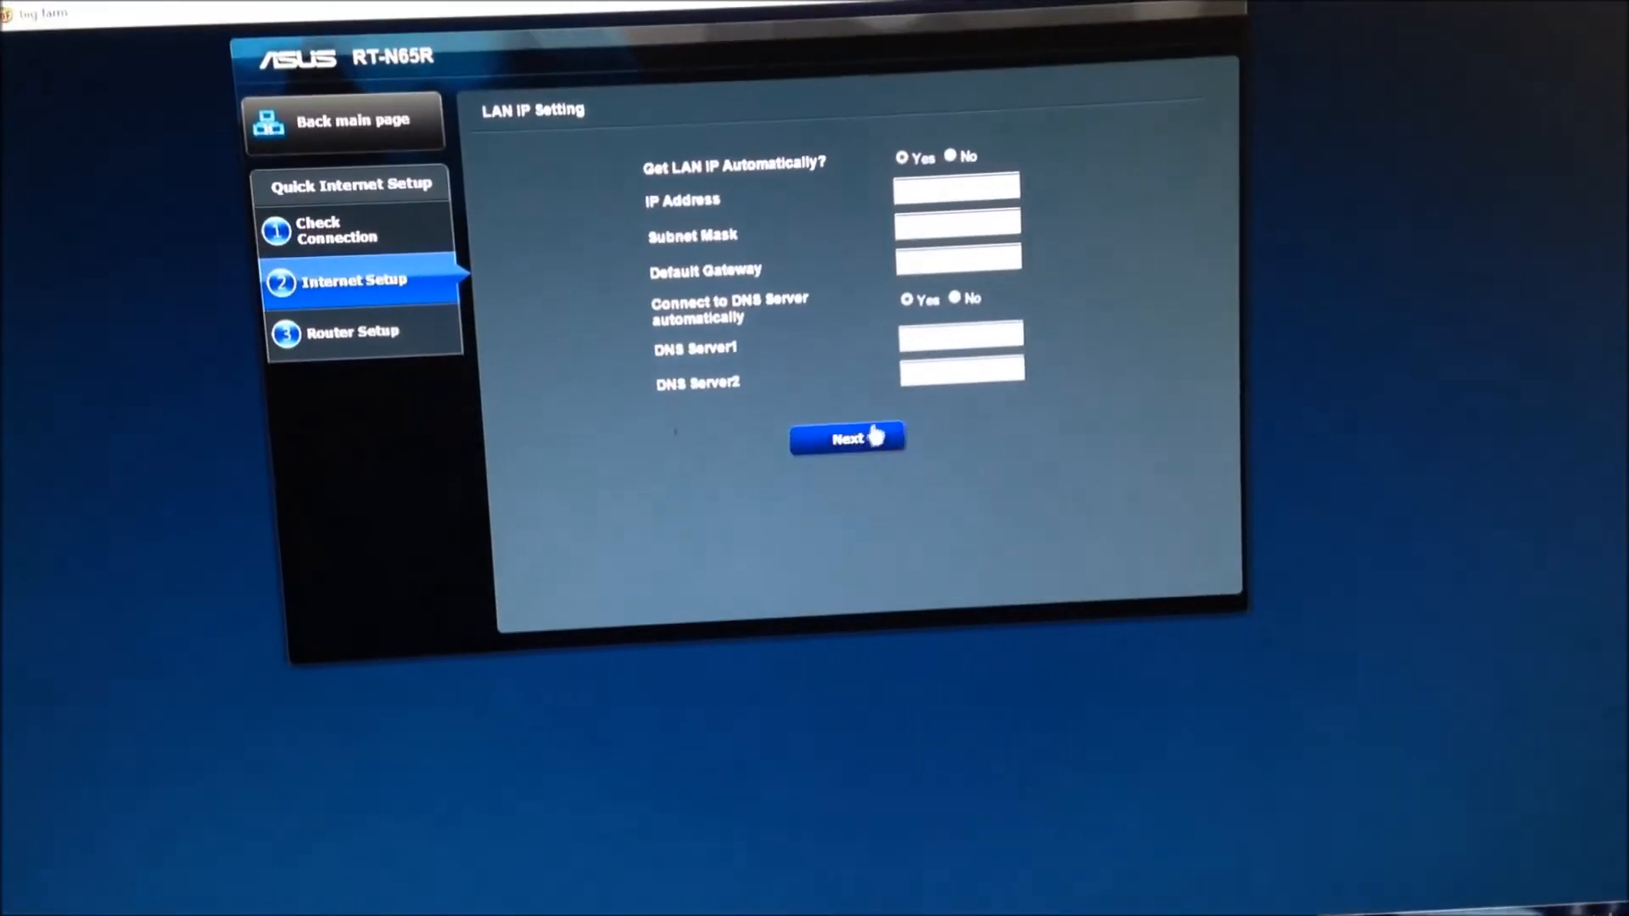
# Accept automatic LAN IP settings and apply the router's wireless settings.
pyautogui.click(845, 438)
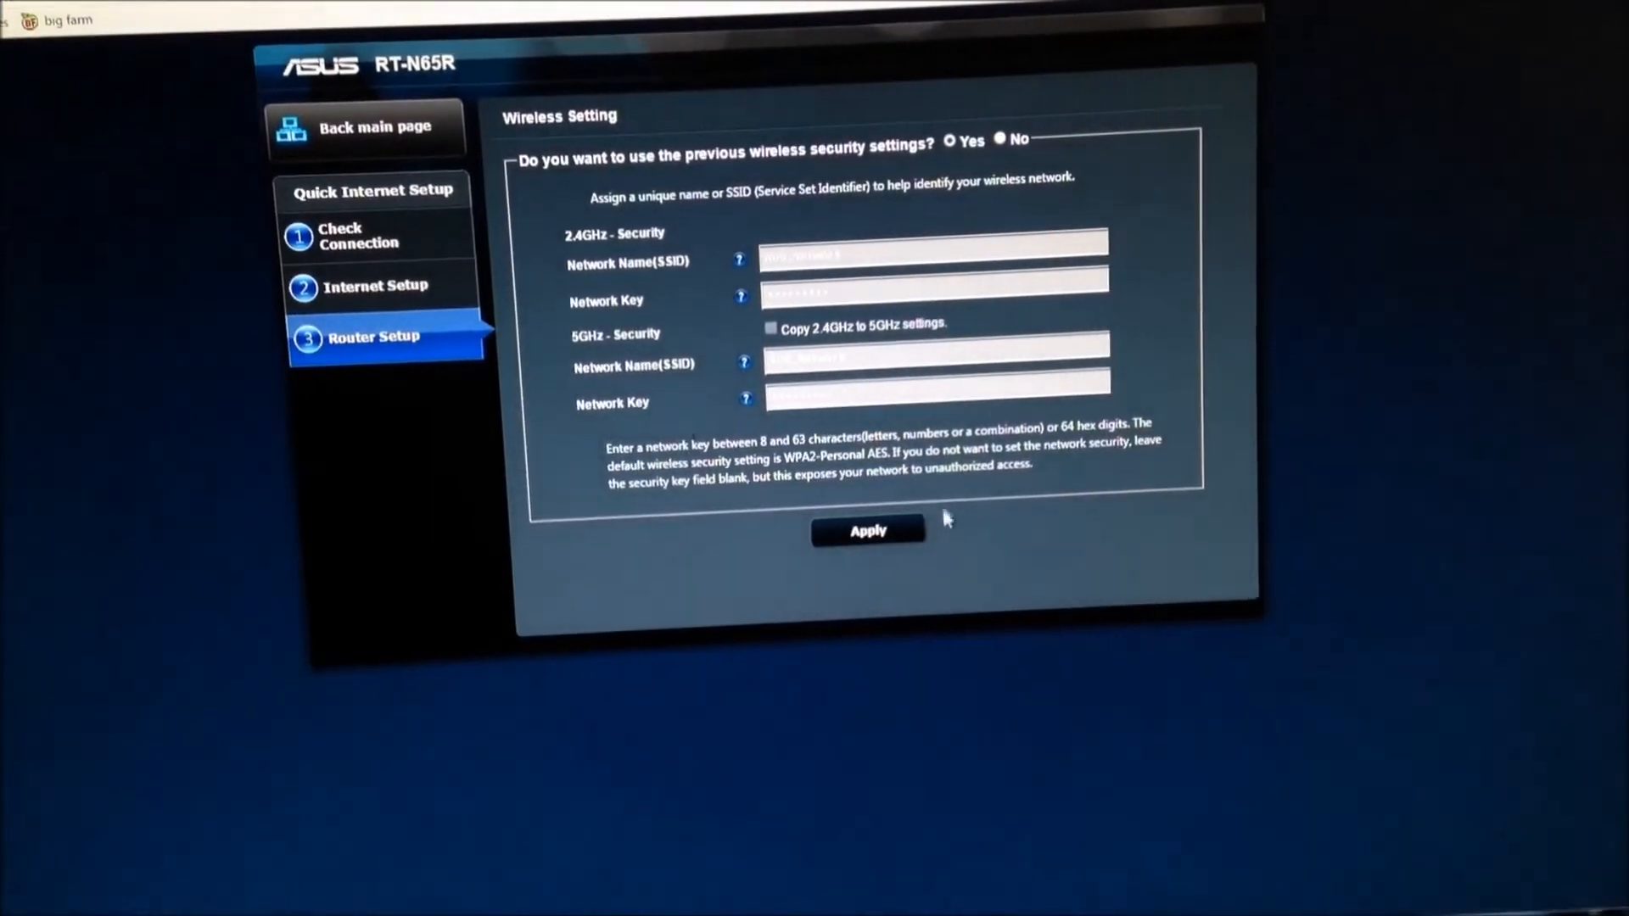
pyautogui.click(869, 530)
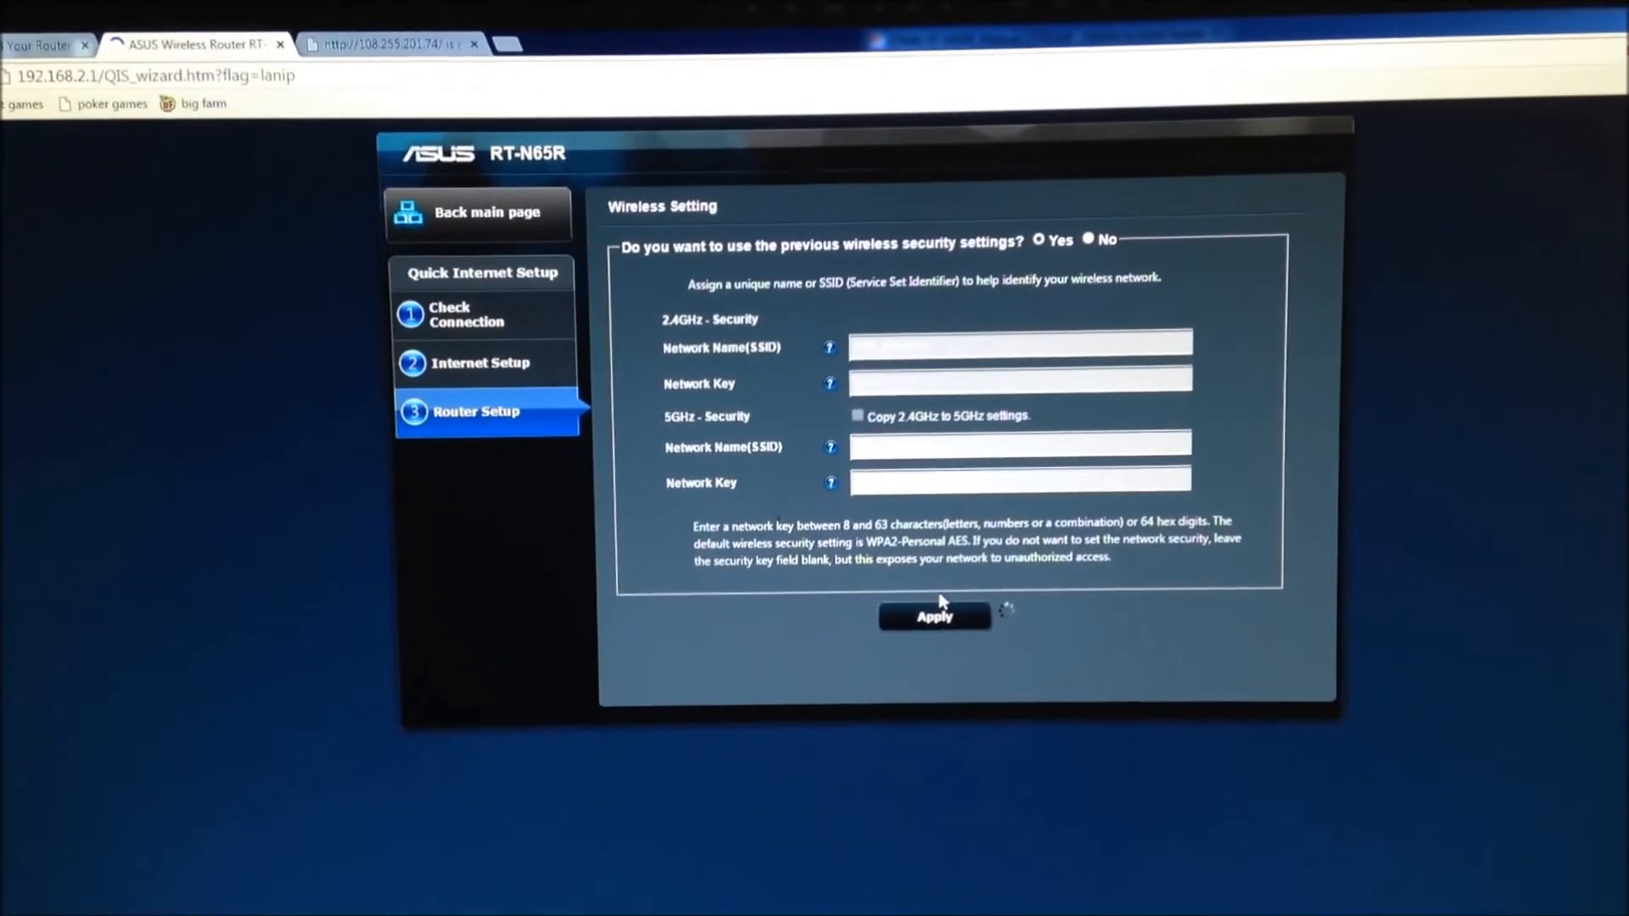
pyautogui.click(933, 616)
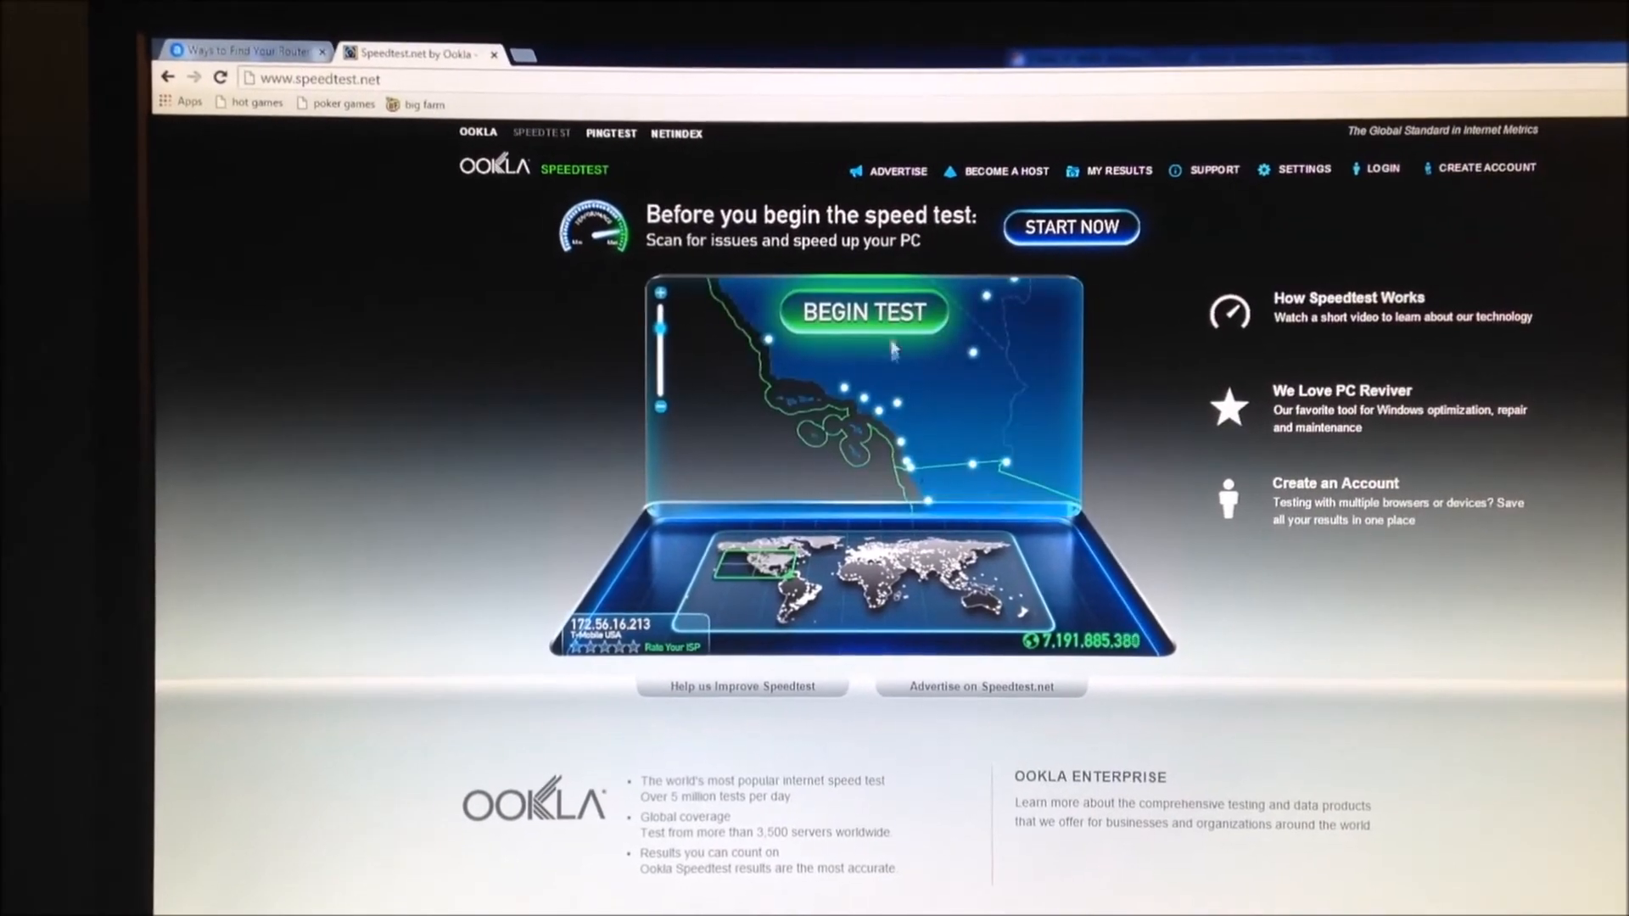
# Begin the Speedtest.net test, which selects a Los Angeles DreamHost server.
pyautogui.click(863, 312)
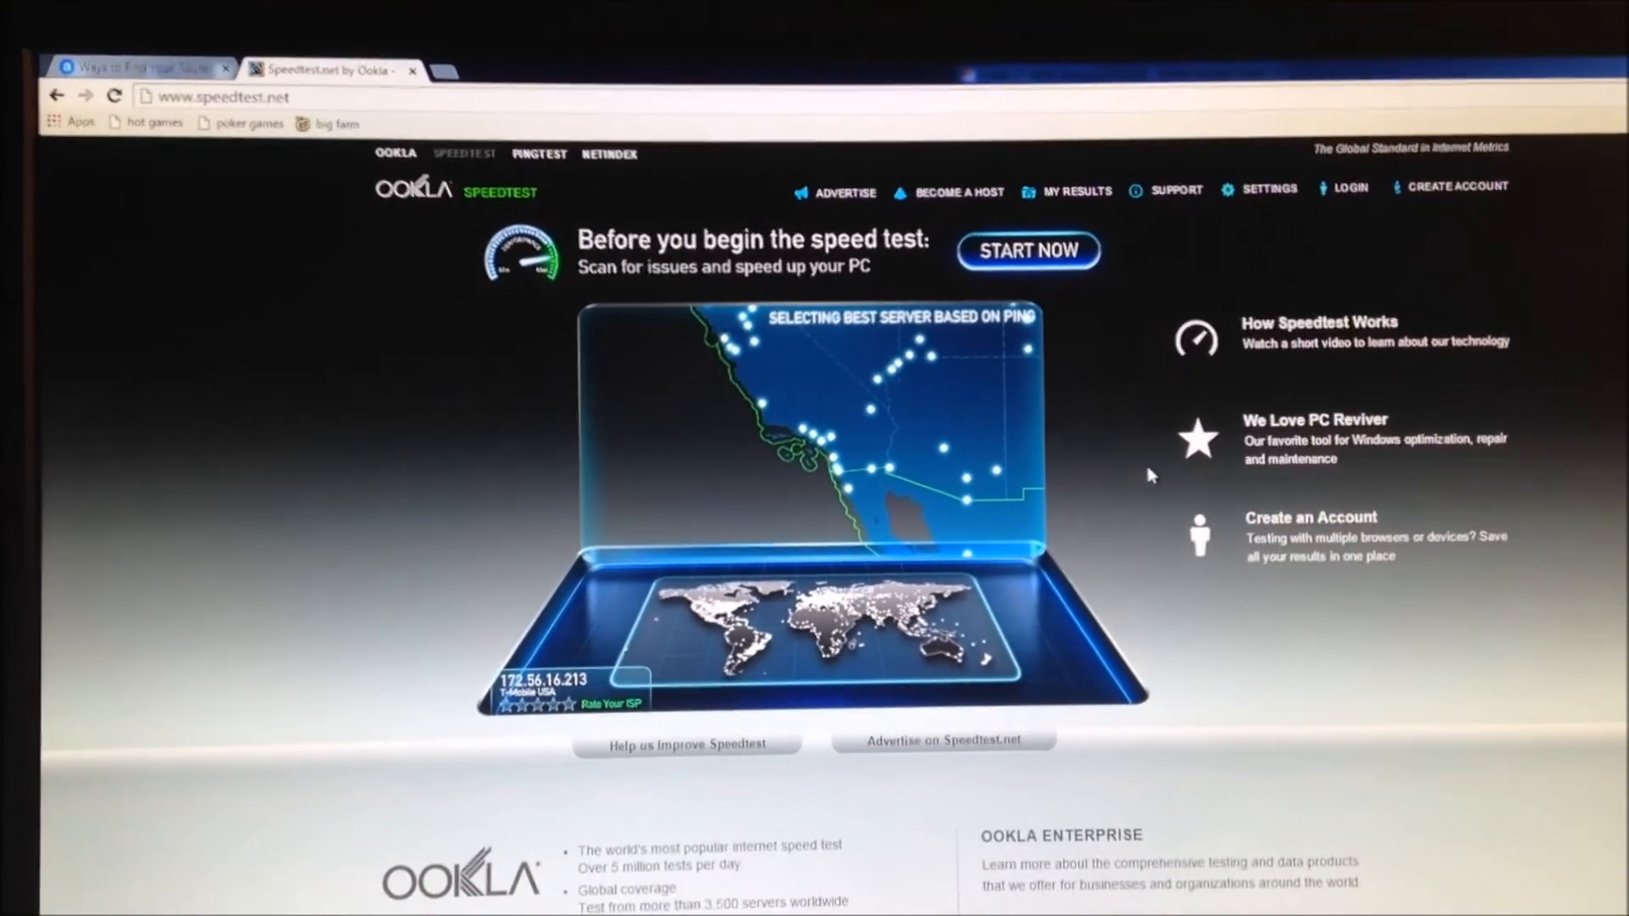
pyautogui.scroll(-3)
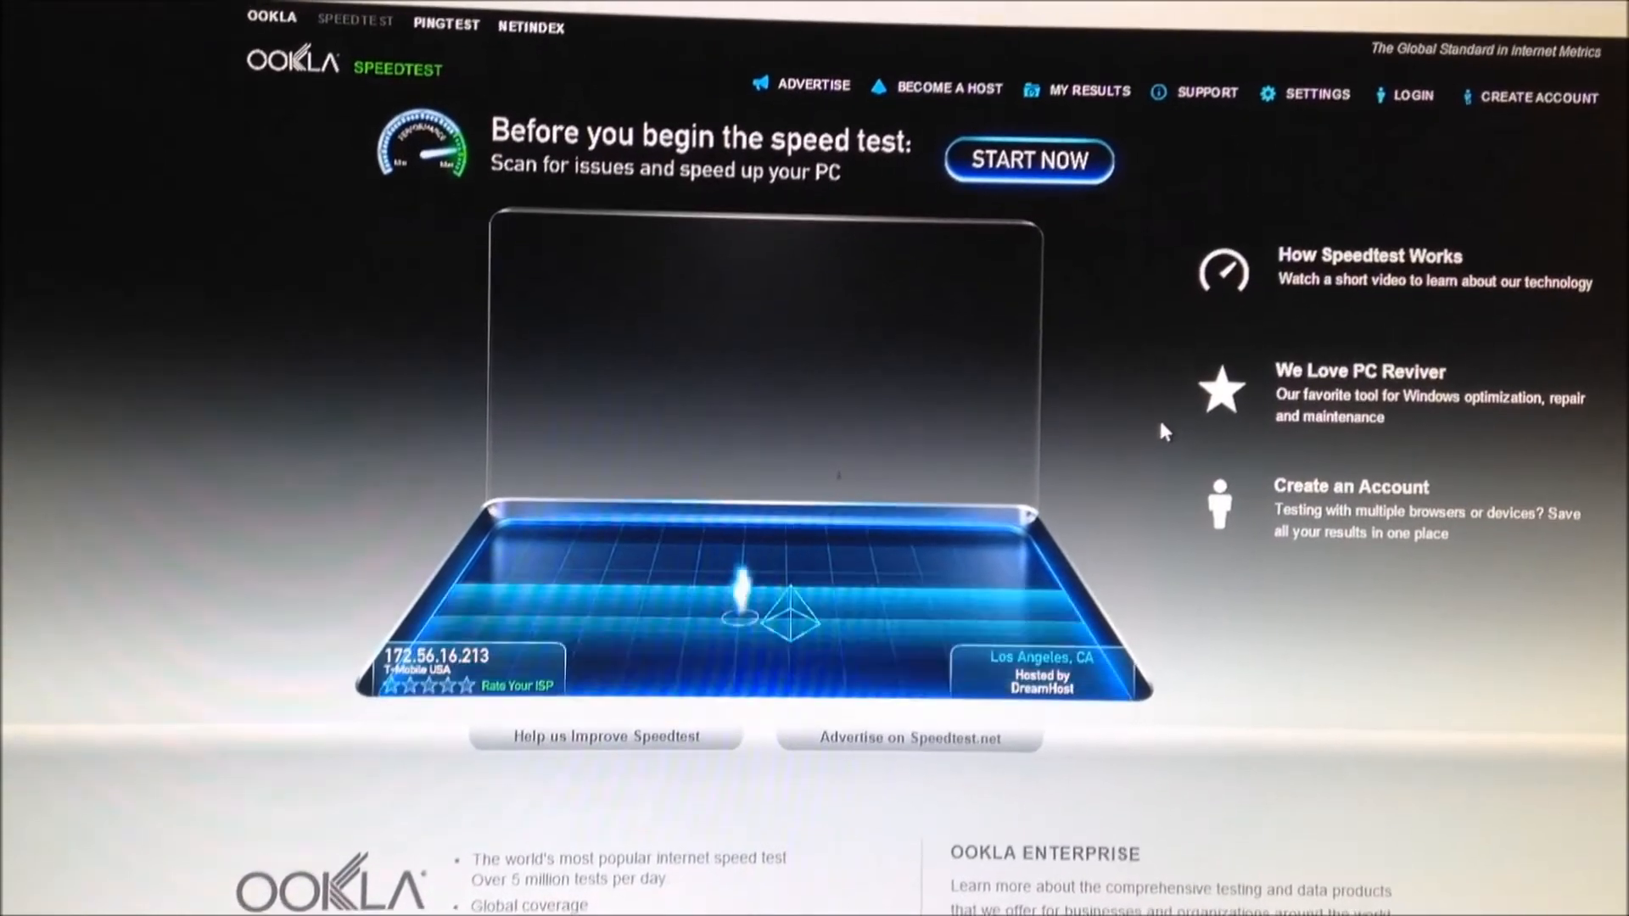